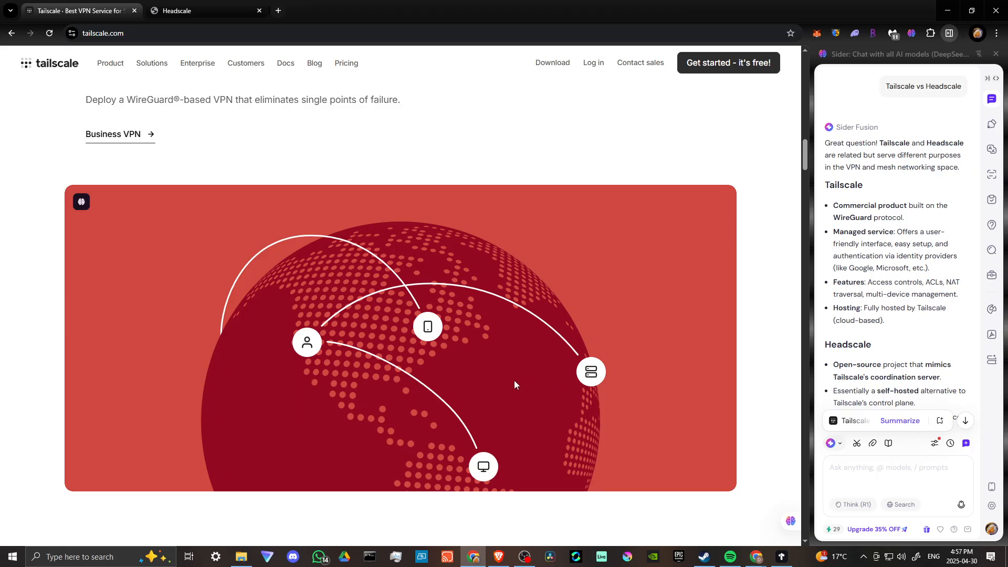
# - Show the headscale.net welcome page and scroll further down the AI comparison
pyautogui.click(187, 10)
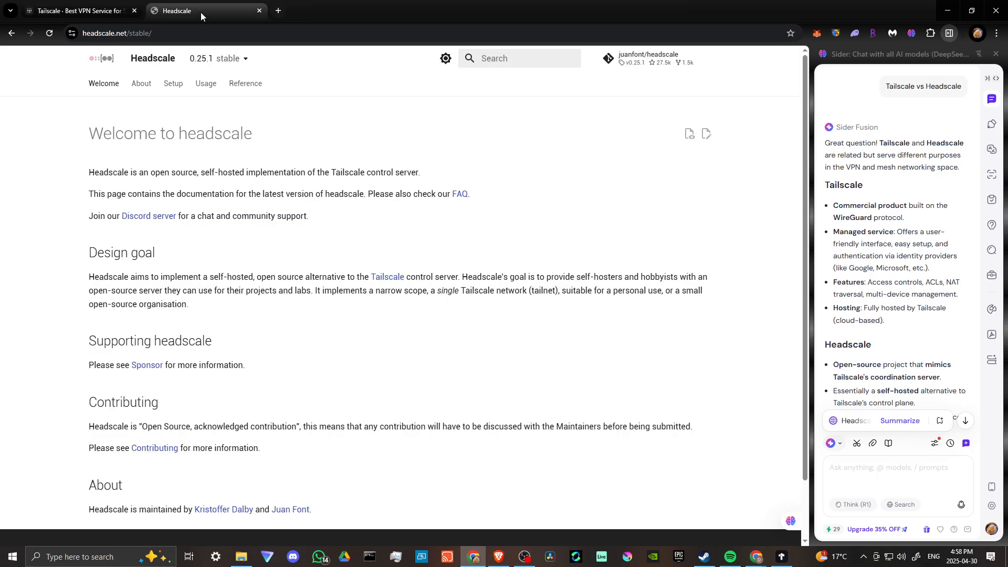
pyautogui.moveTo(410, 197)
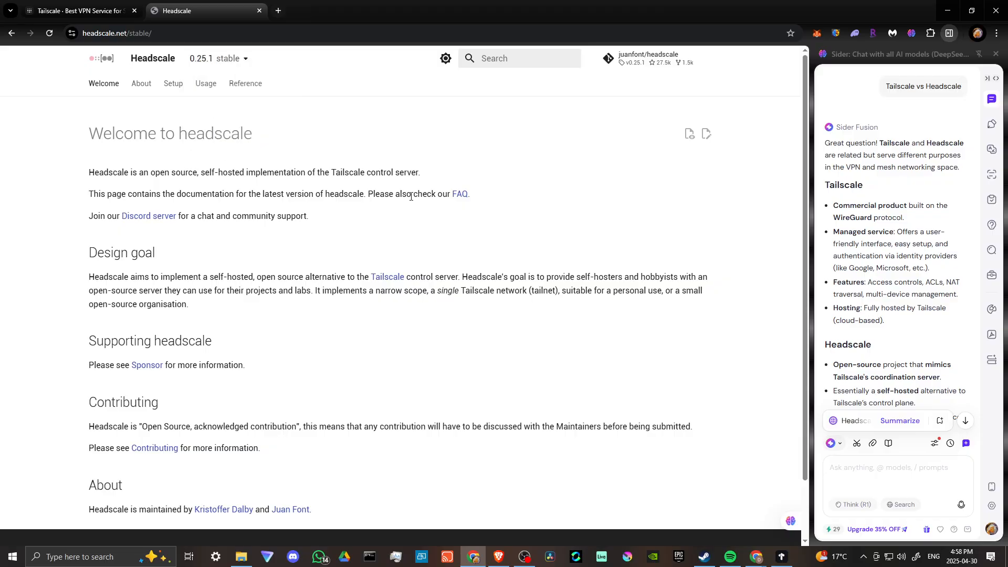
pyautogui.moveTo(492, 207)
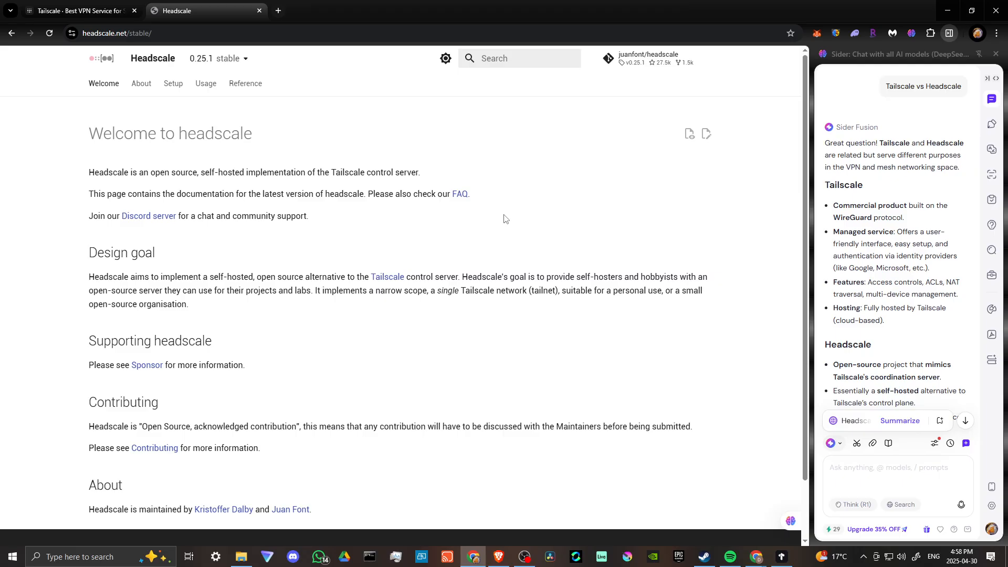
pyautogui.moveTo(502, 226)
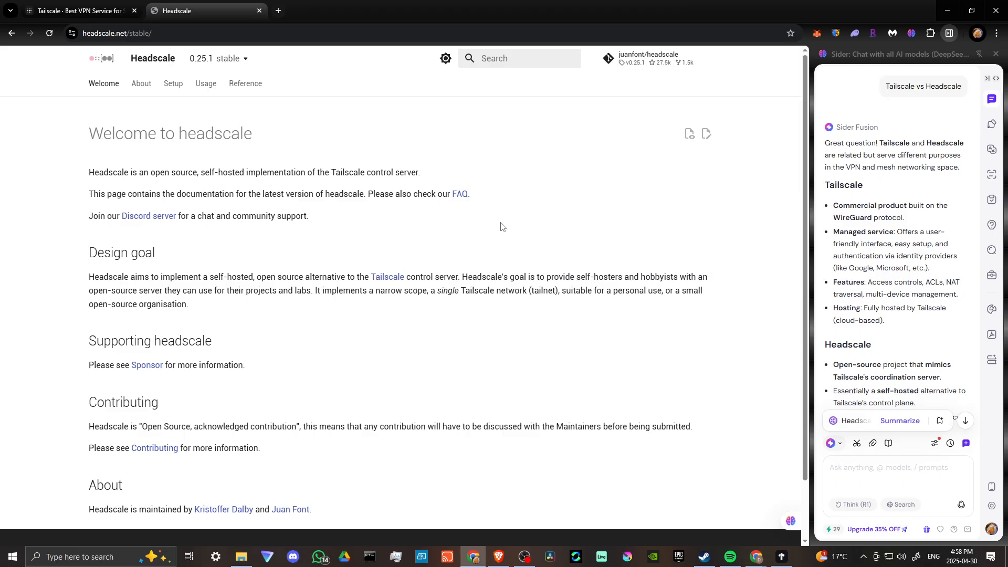
pyautogui.moveTo(498, 219)
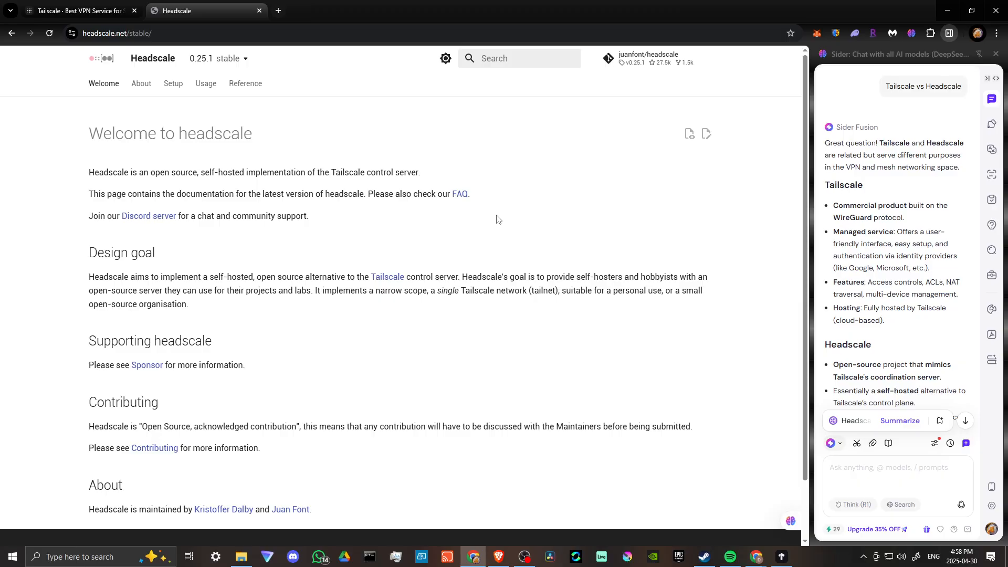
pyautogui.moveTo(127, 94)
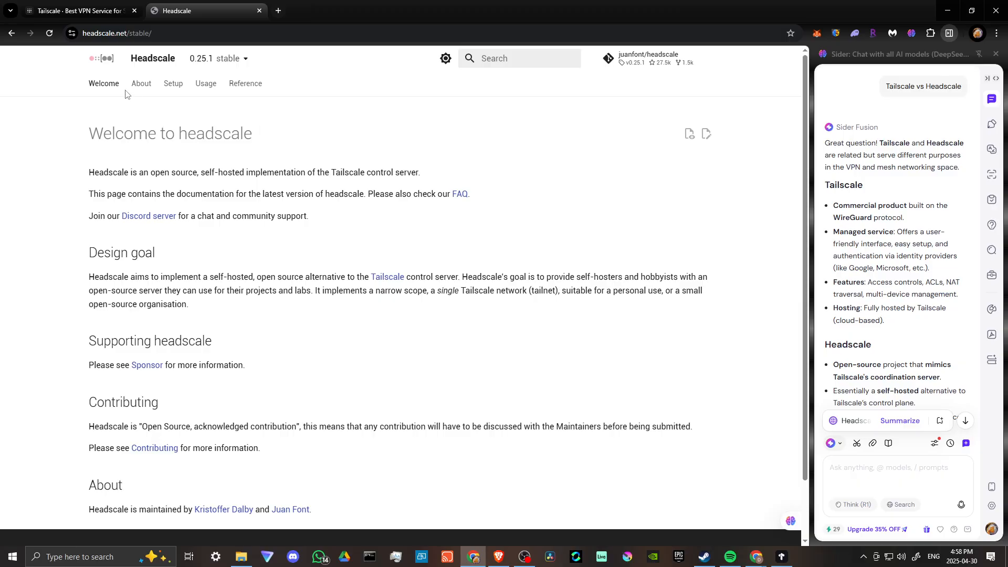
pyautogui.moveTo(564, 185)
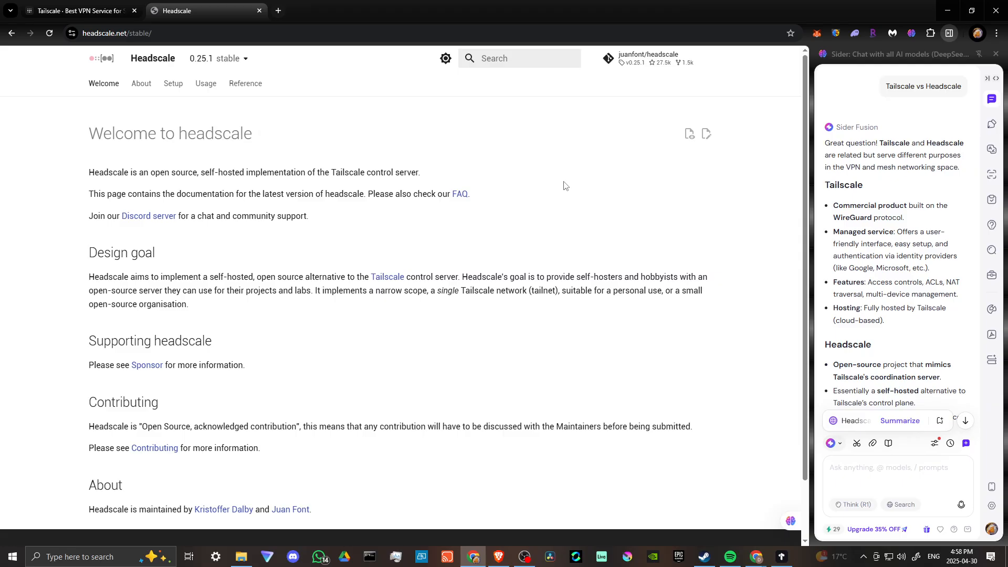
pyautogui.moveTo(913, 247)
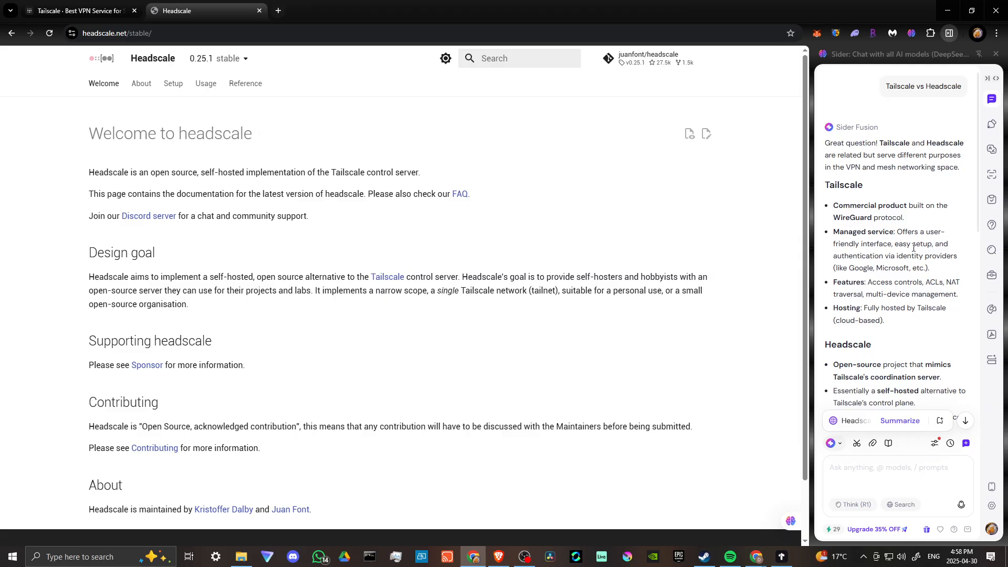
pyautogui.scroll(-3)
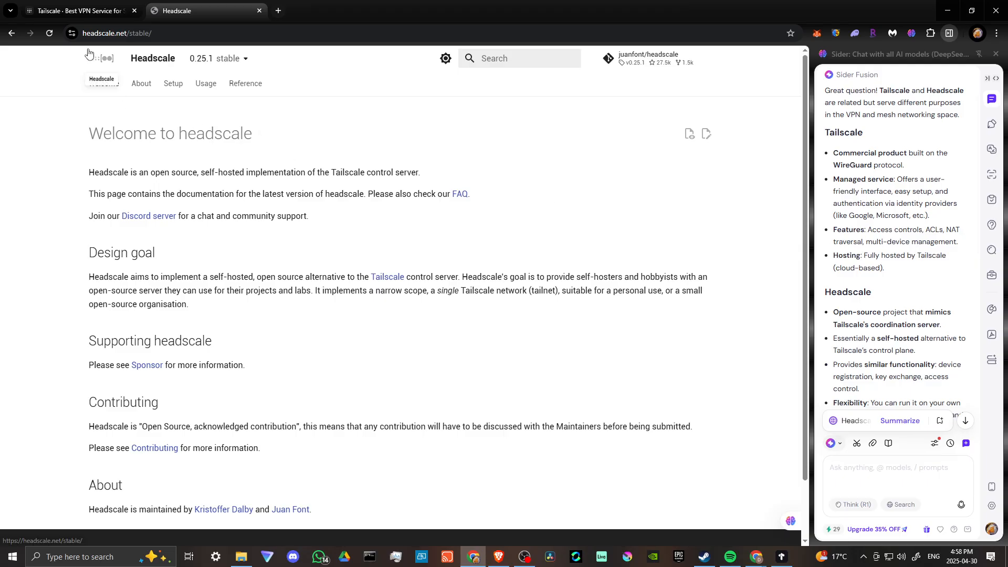
# - Scroll tailscale.com past access controls, site-to-site networking and enterprise to integrations
pyautogui.click(77, 10)
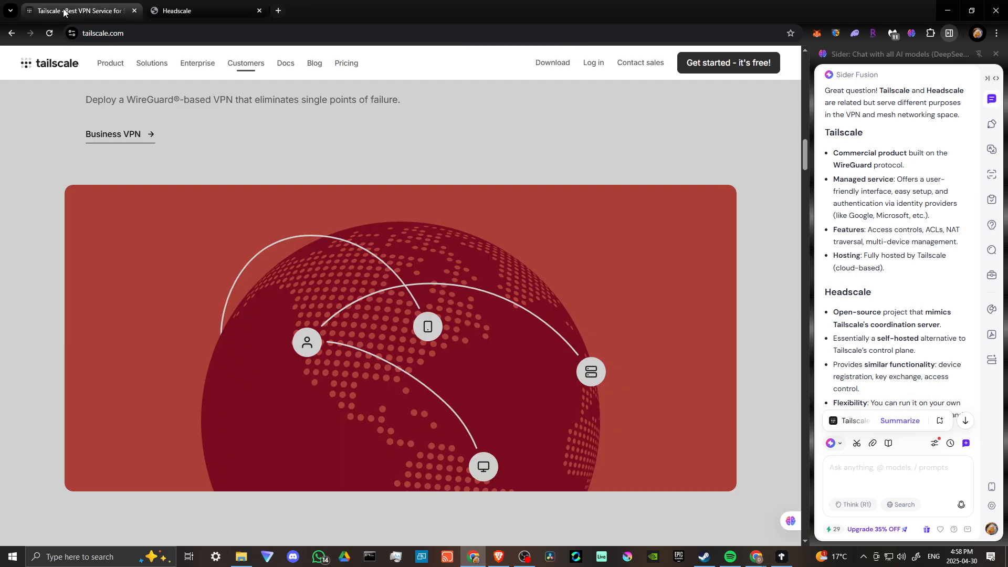
pyautogui.scroll(-3)
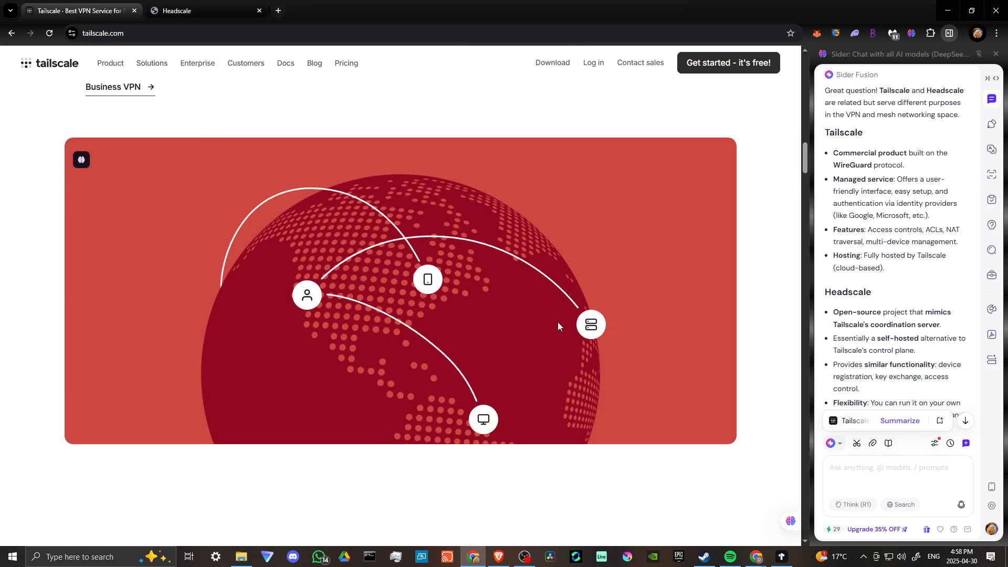
pyautogui.scroll(-3)
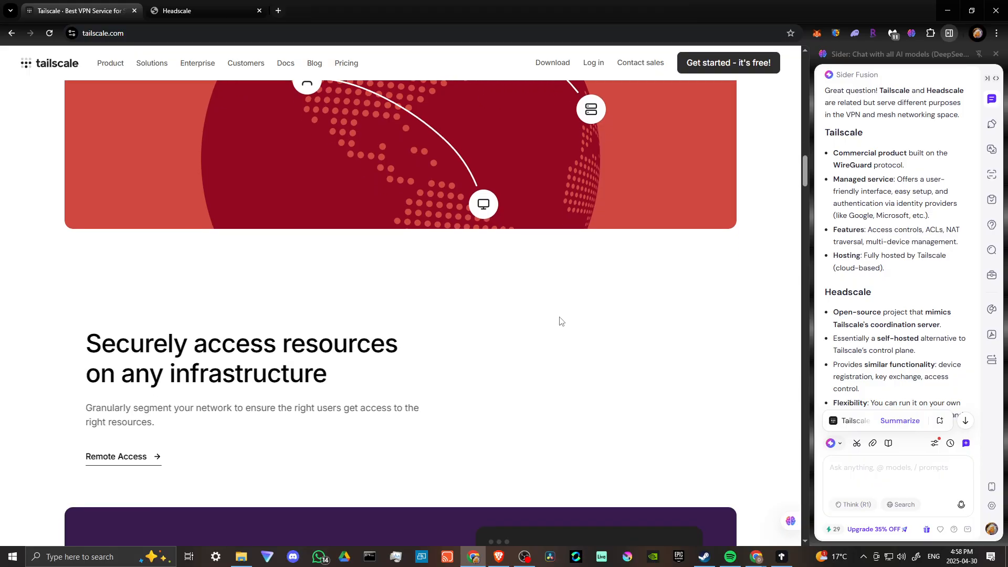
pyautogui.scroll(-3)
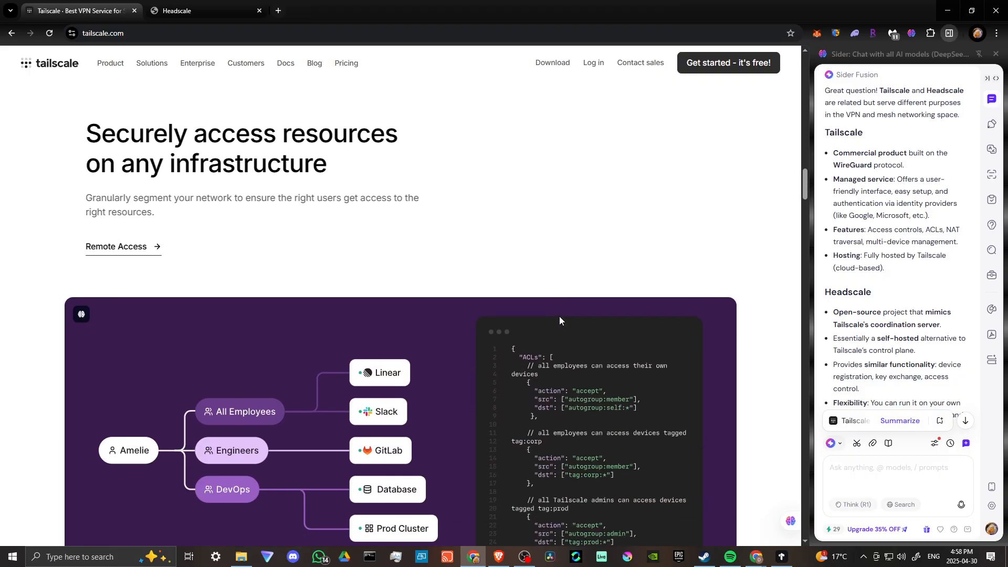
pyautogui.scroll(-3)
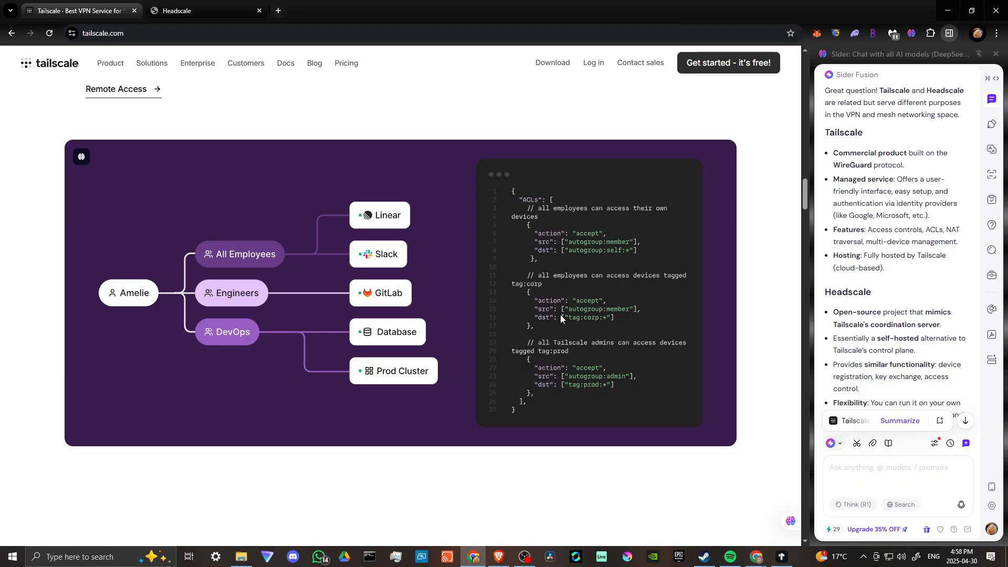
pyautogui.scroll(-3)
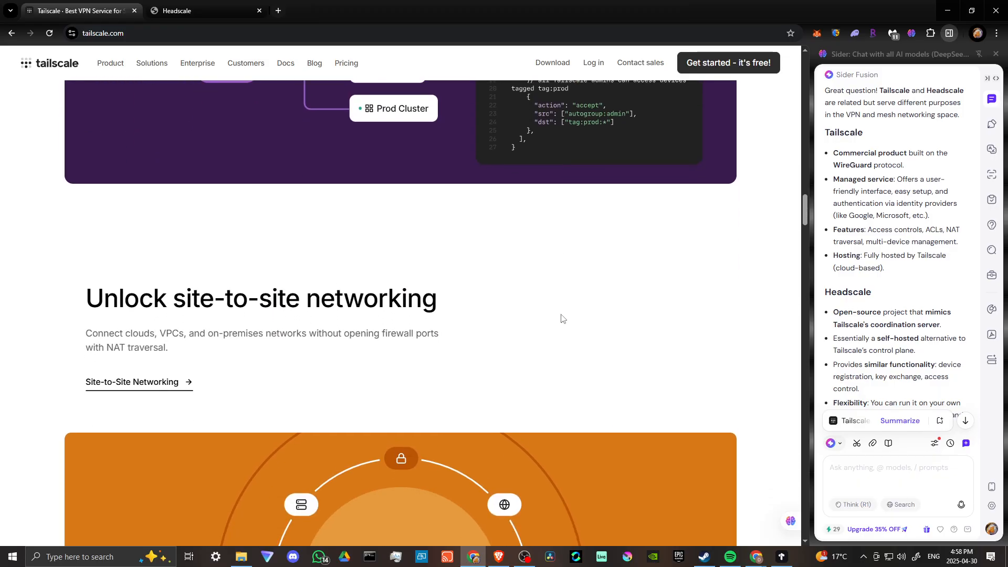
pyautogui.scroll(-3)
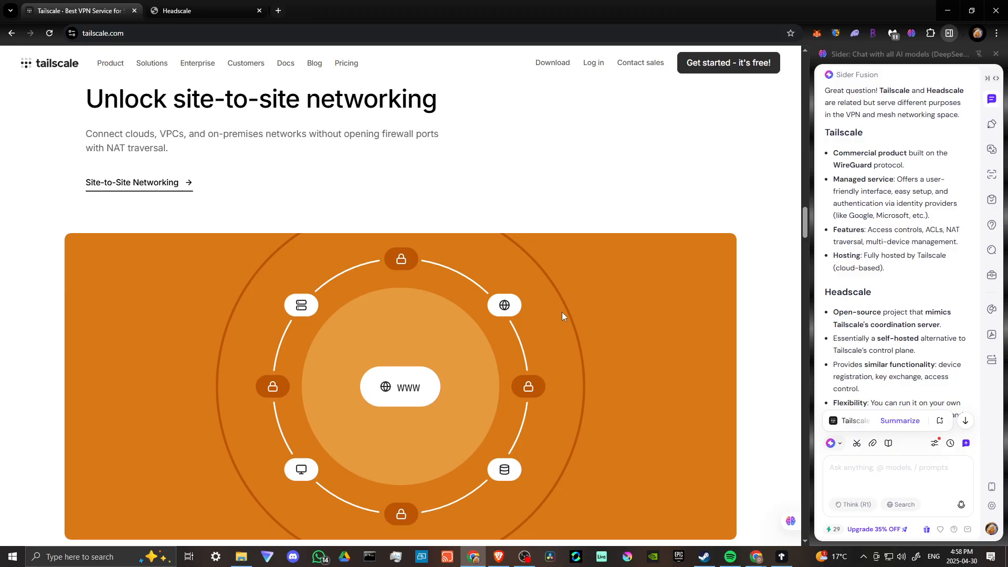
pyautogui.scroll(-3)
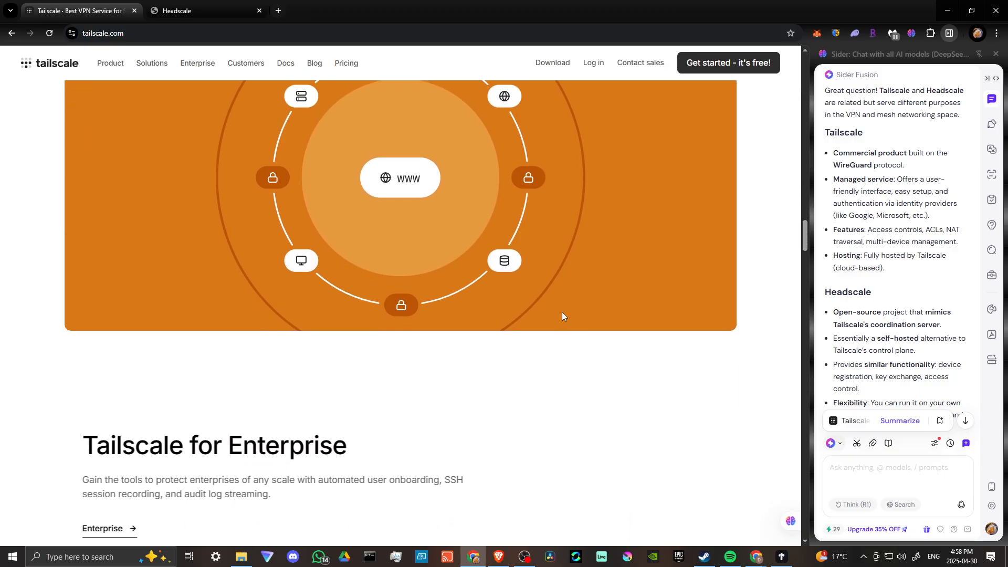
pyautogui.scroll(-3)
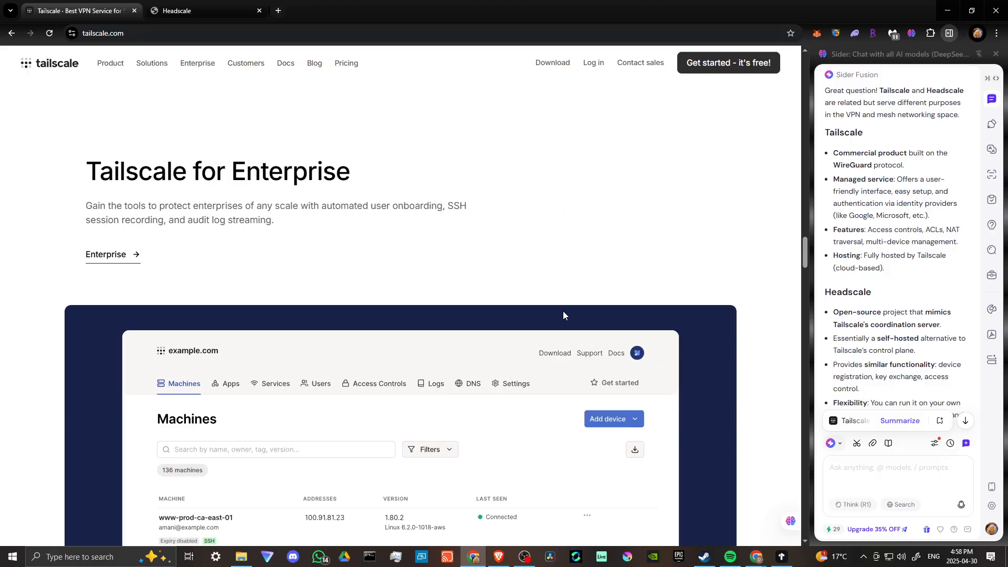
pyautogui.scroll(-3)
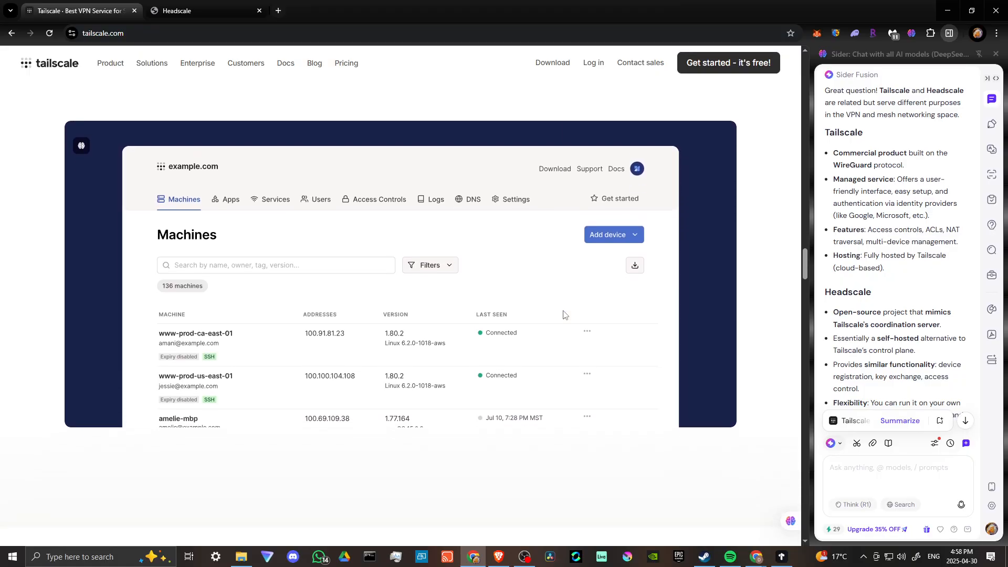
pyautogui.scroll(-3)
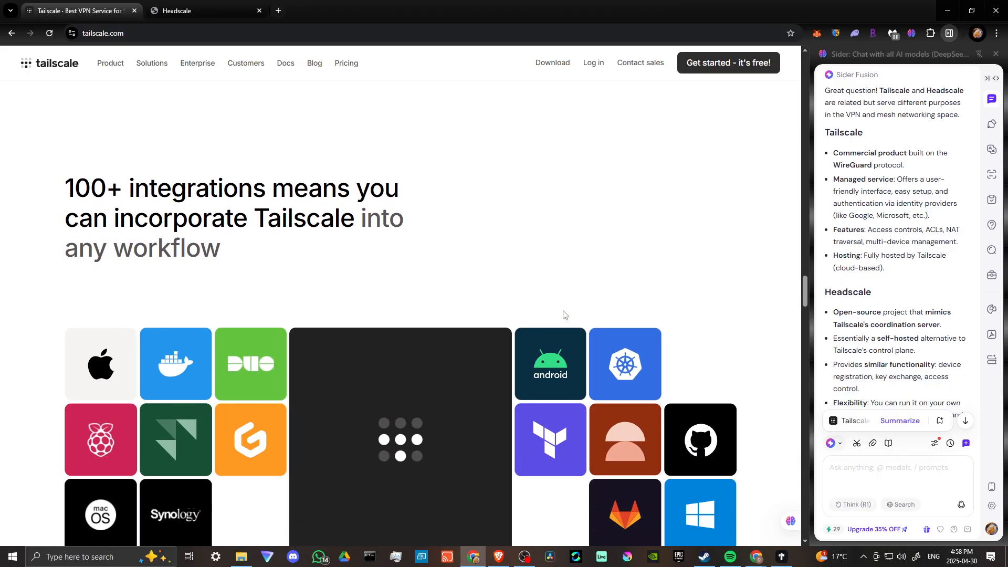
pyautogui.scroll(-3)
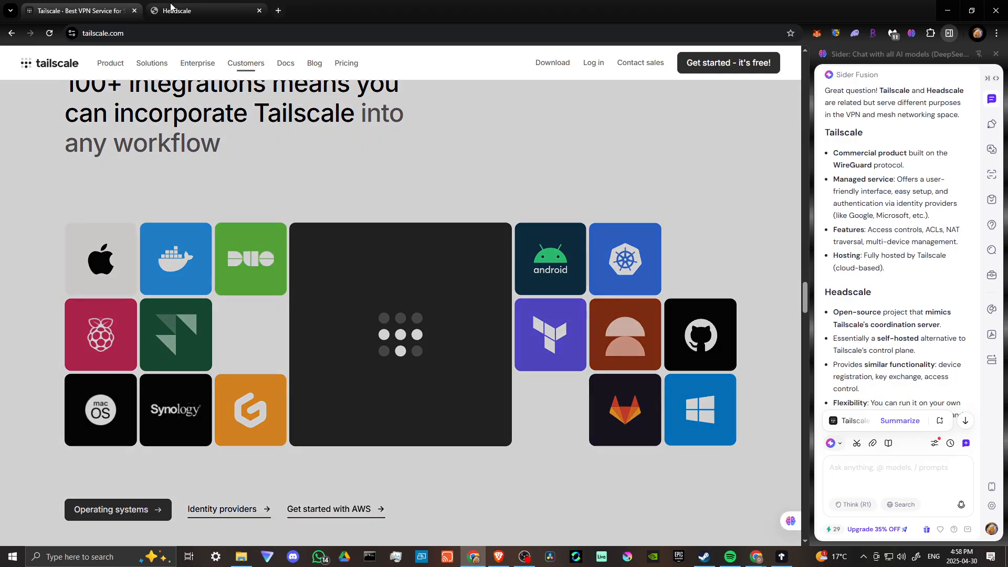
# - Show the Headscale docs and scroll the AI comparison to its Headscale section
pyautogui.click(202, 10)
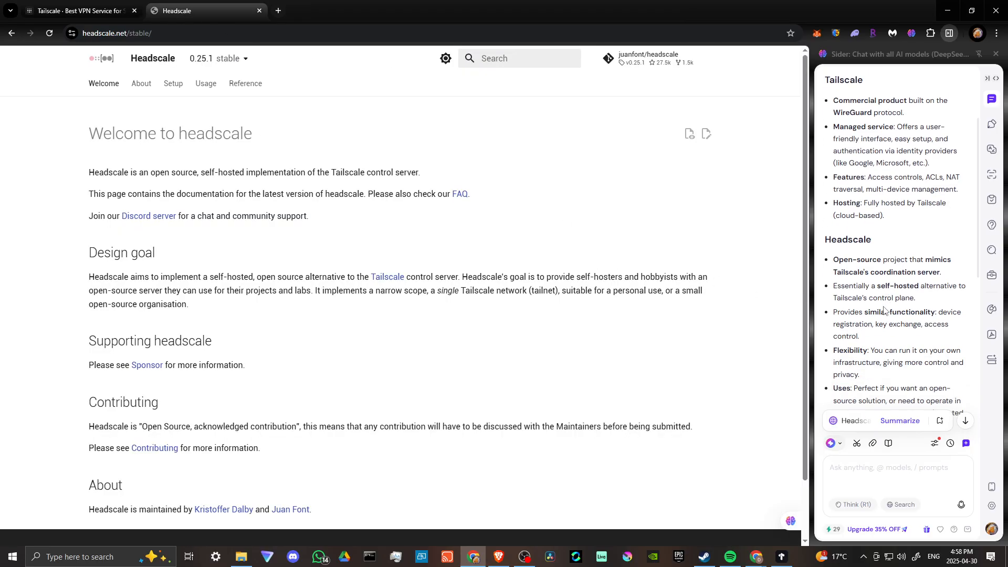
pyautogui.scroll(-3)
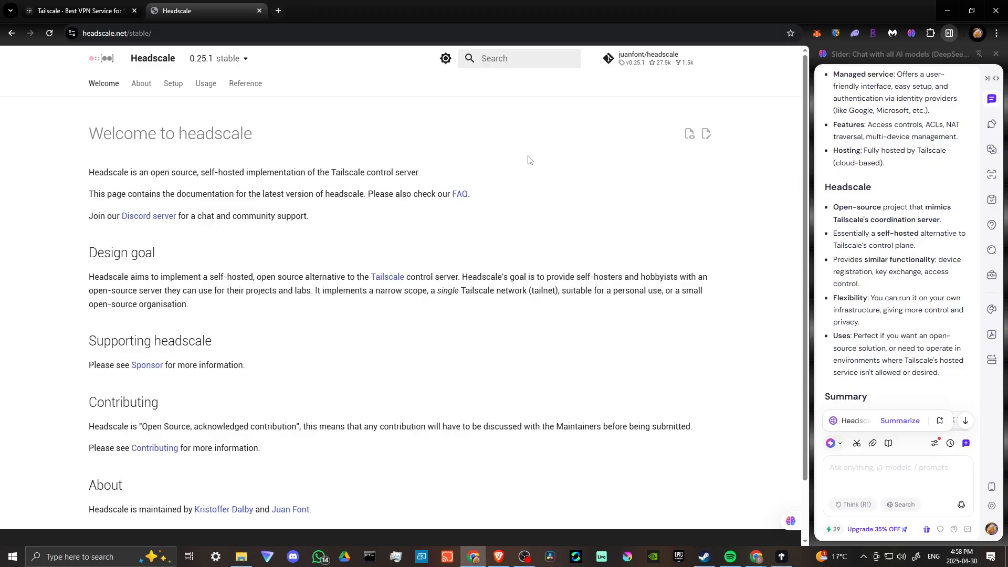
pyautogui.moveTo(307, 104)
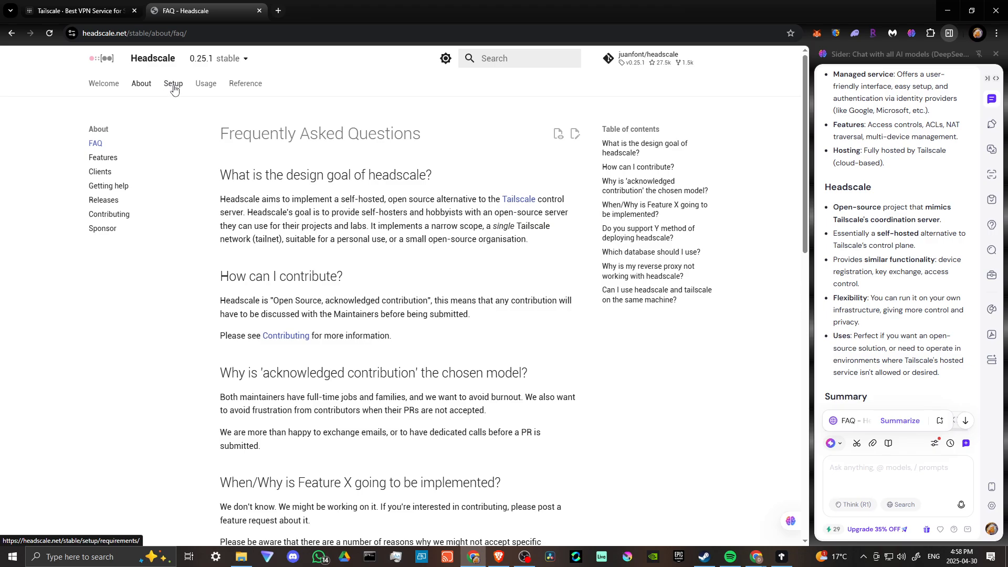
# - Open the Setup section's Requirements and Assumptions page in the Headscale docs
pyautogui.click(172, 83)
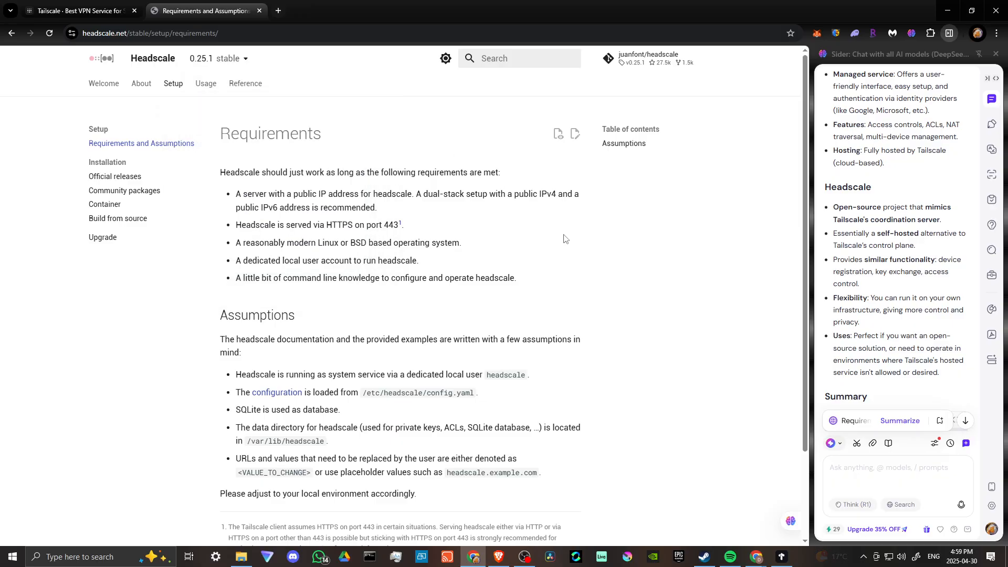
pyautogui.moveTo(567, 245)
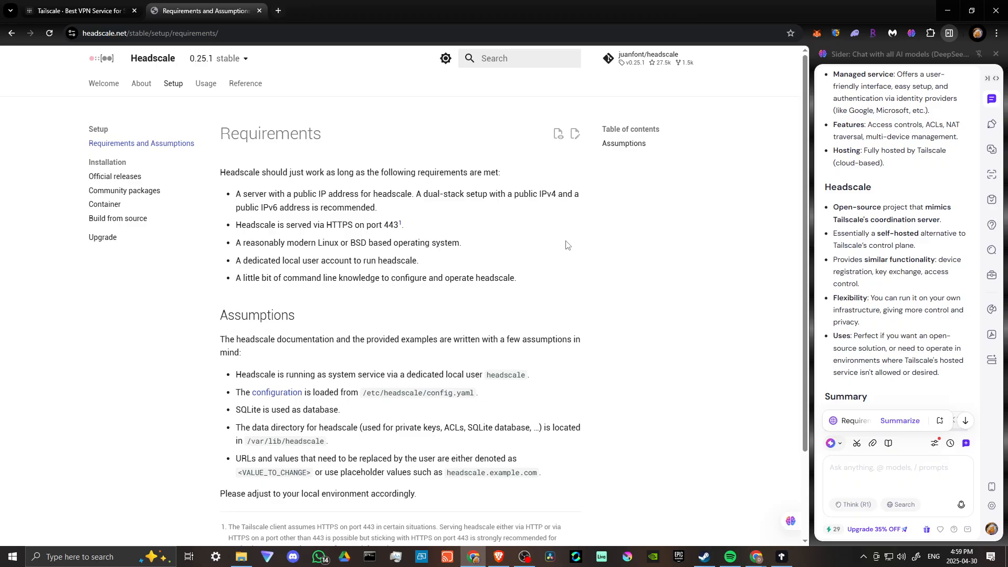
pyautogui.moveTo(424, 194)
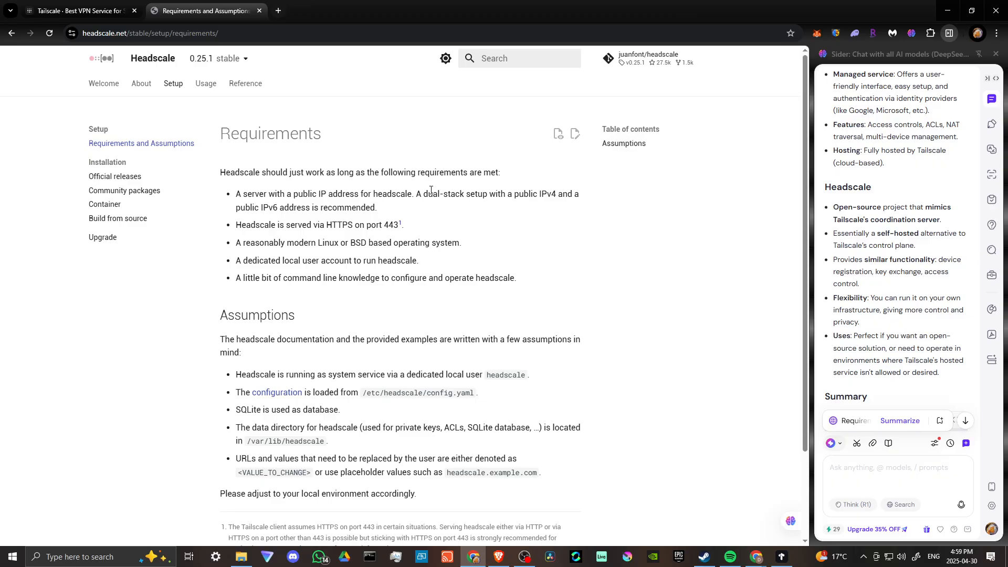
pyautogui.moveTo(432, 193)
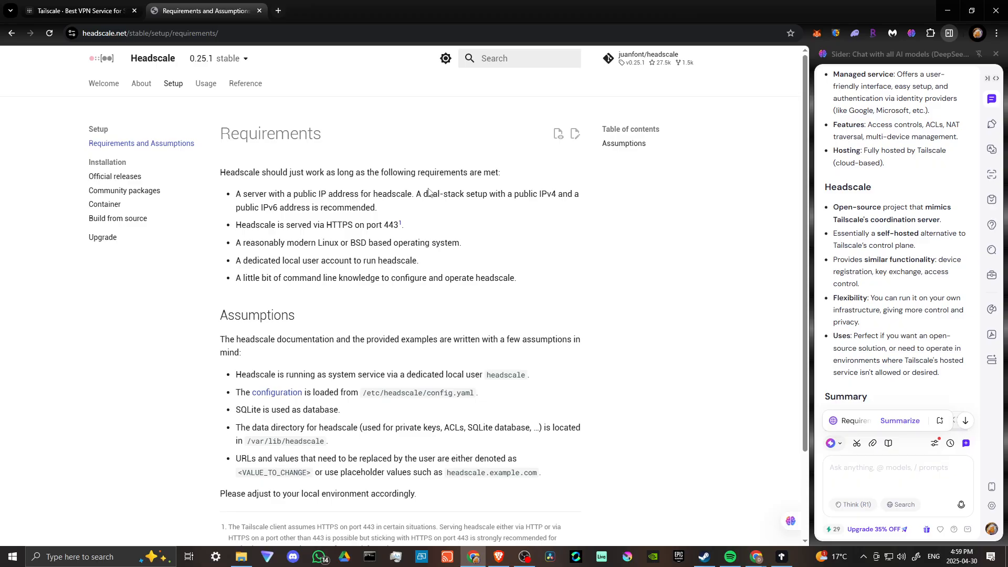
pyautogui.moveTo(430, 192)
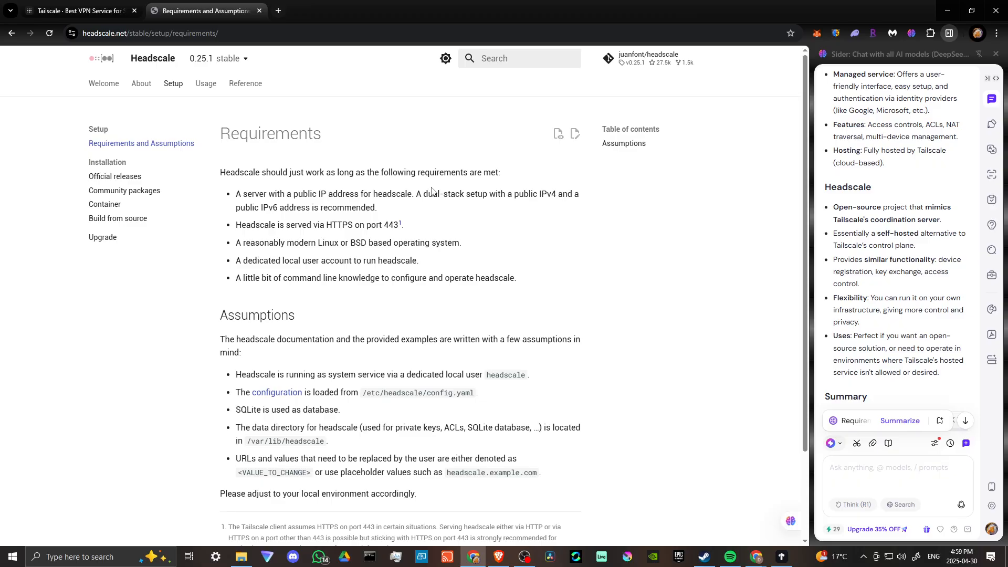